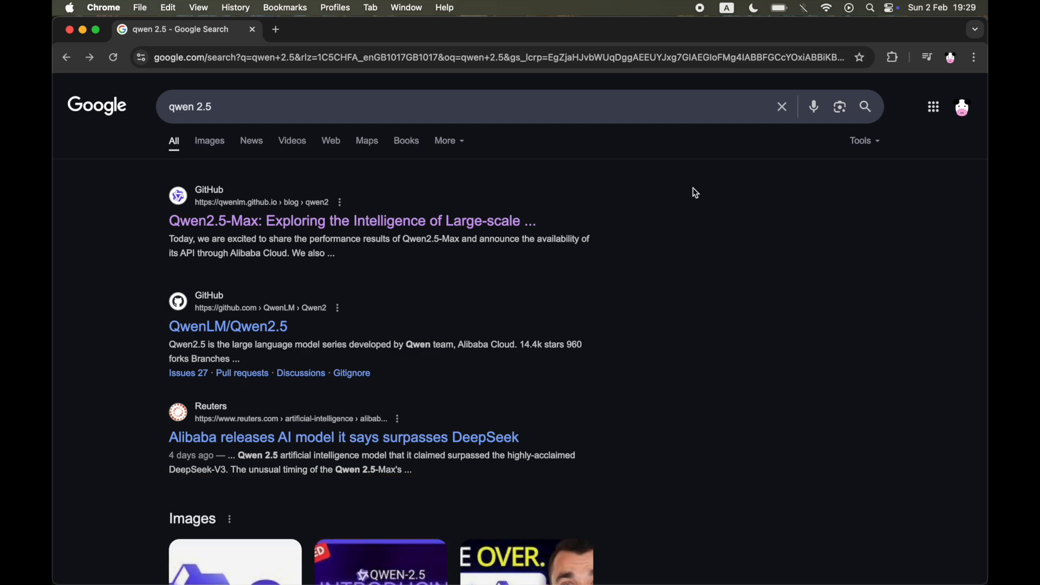
# Step: Open the Qwen result for chat.qwenlm.ai from the 'qwen 2.5' Google results
pyautogui.scroll(-3)
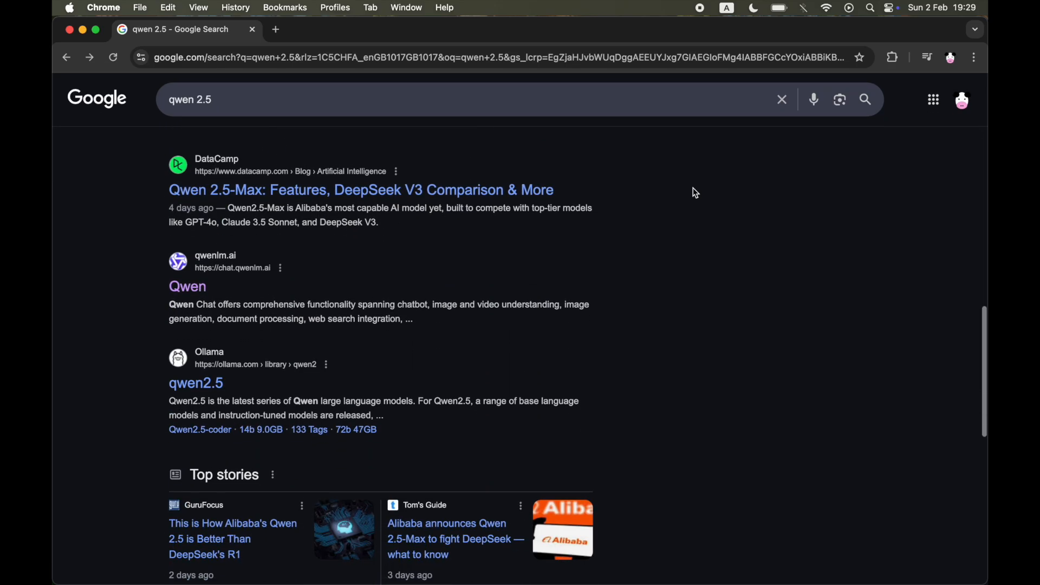
pyautogui.click(186, 284)
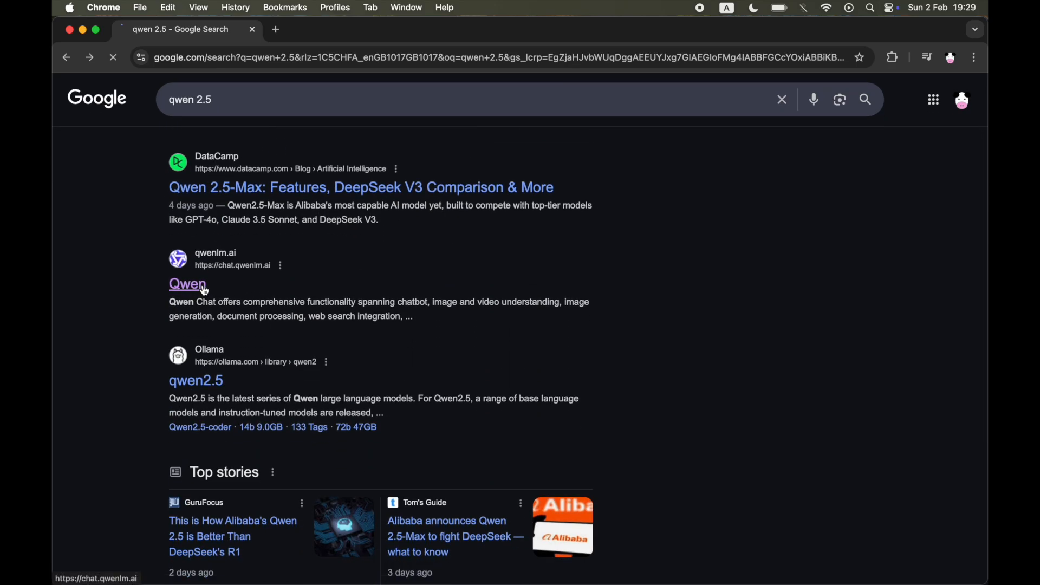
# Step: Reach the Log in to Qwen page via the Welcome popup's Log in option
pyautogui.click(188, 284)
pyautogui.write('help')
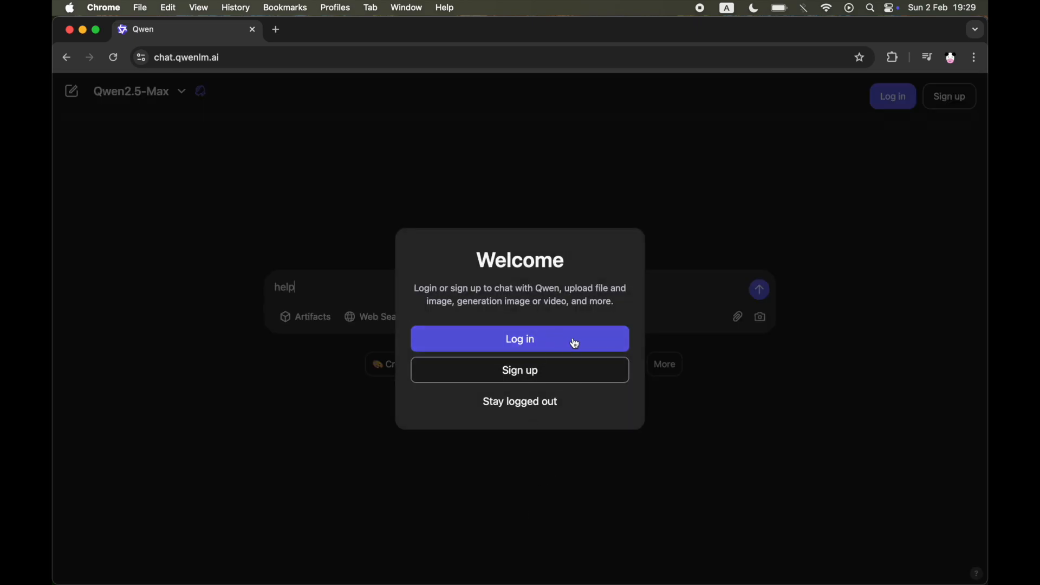
pyautogui.click(520, 338)
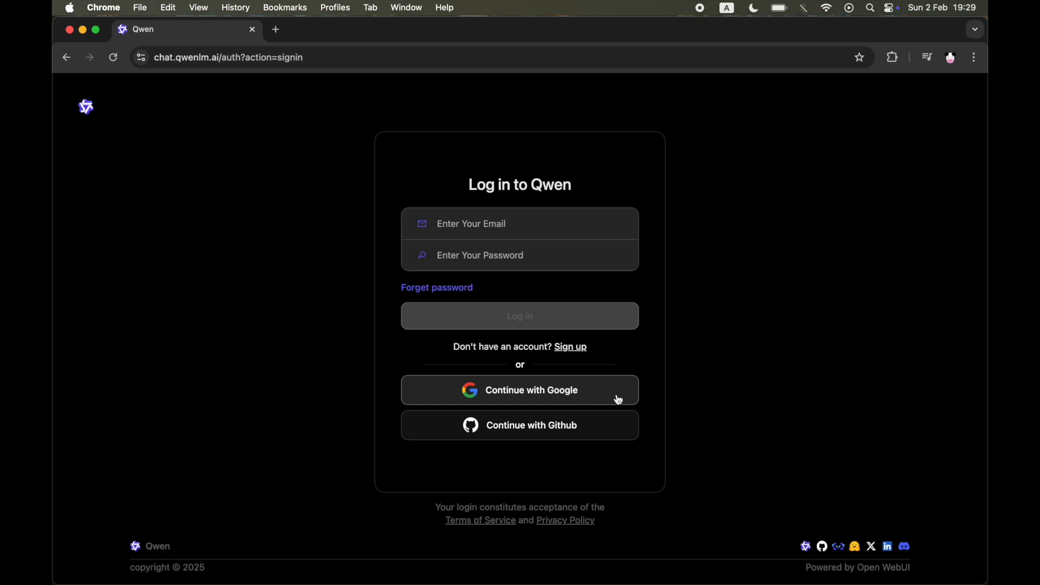
# Step: Continue with Google and approve sharing account details with qwenlm.ai
pyautogui.click(520, 390)
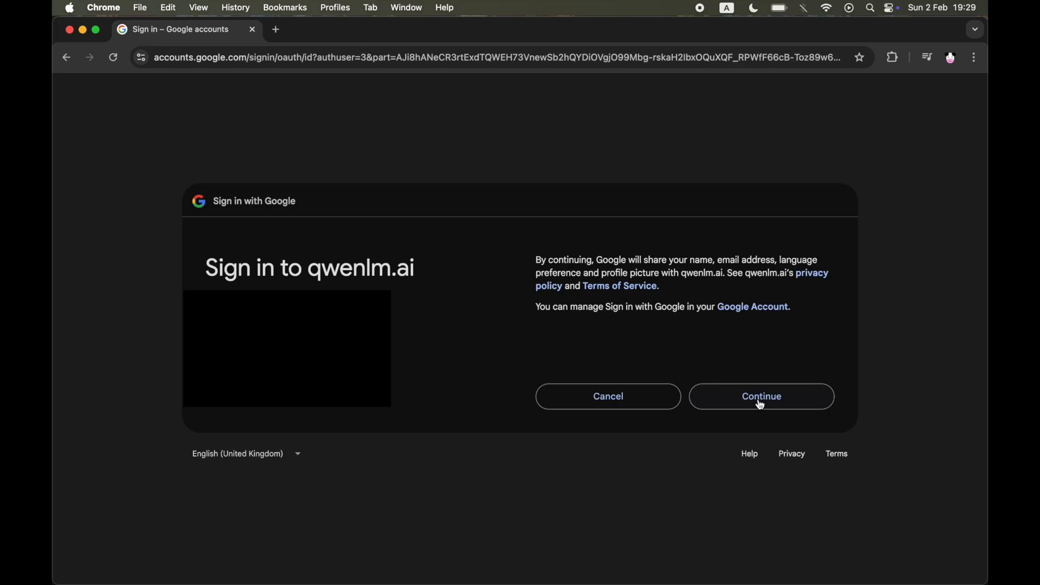
pyautogui.click(762, 397)
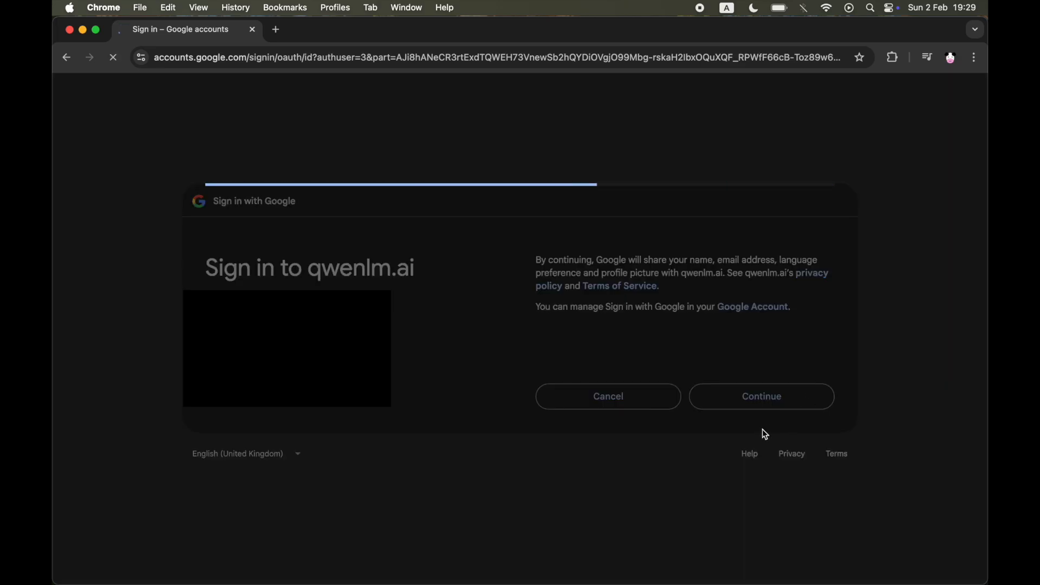
pyautogui.click(762, 396)
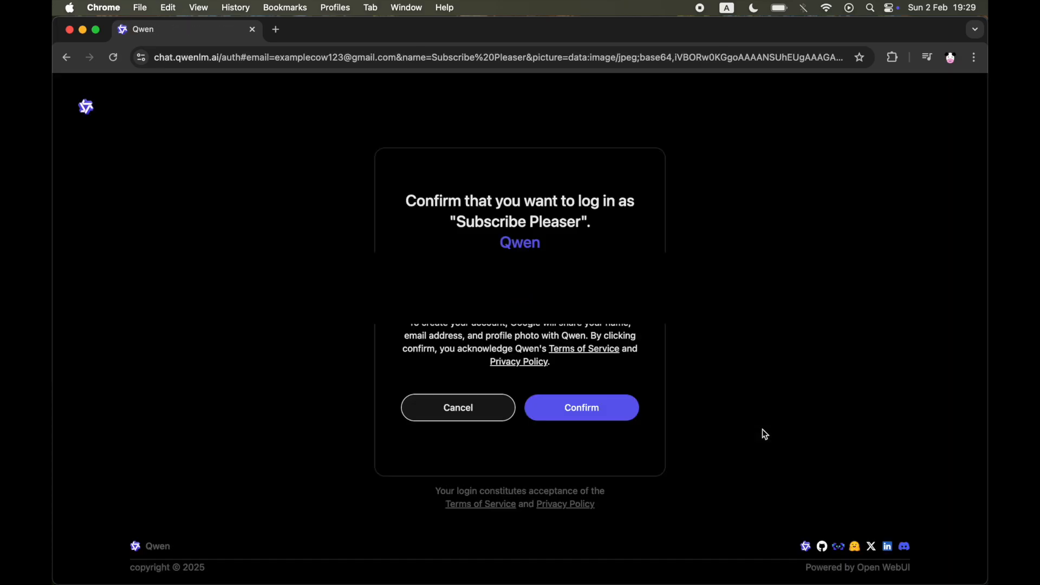
pyautogui.moveTo(574, 415)
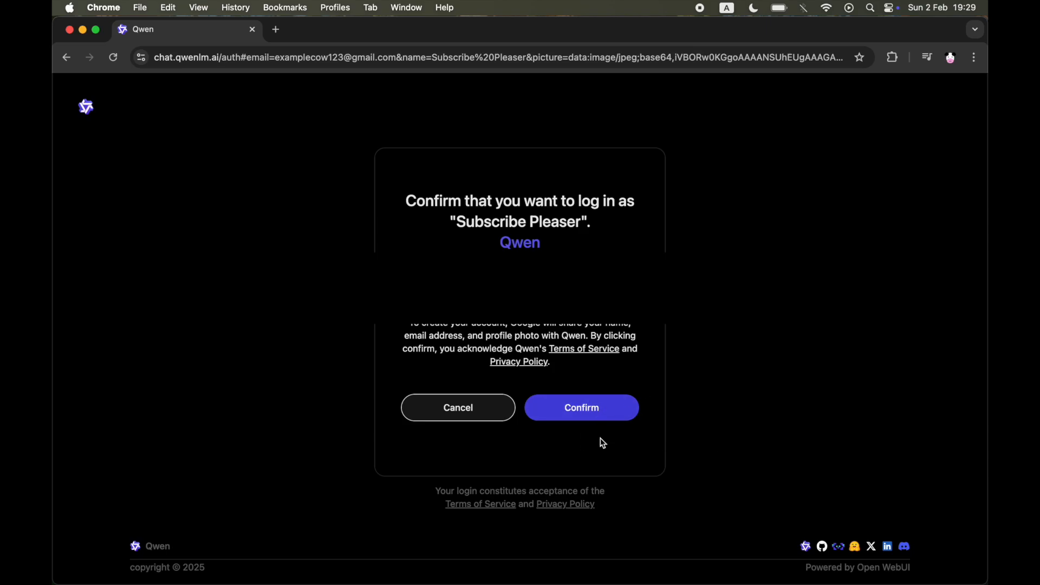
# Step: Confirm the Qwen login and focus the 'How can I help you today?' box
pyautogui.click(580, 407)
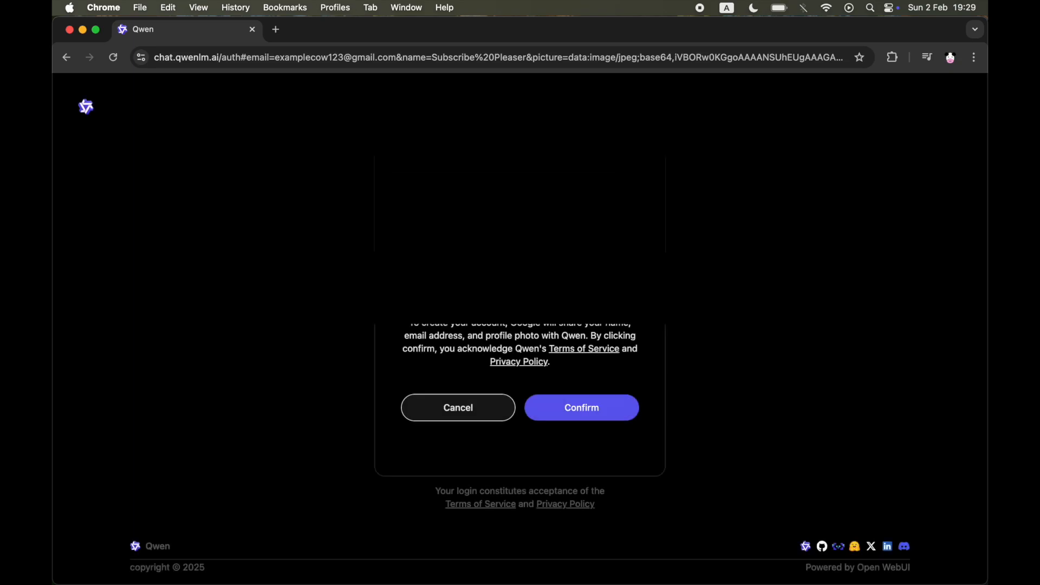
pyautogui.click(581, 407)
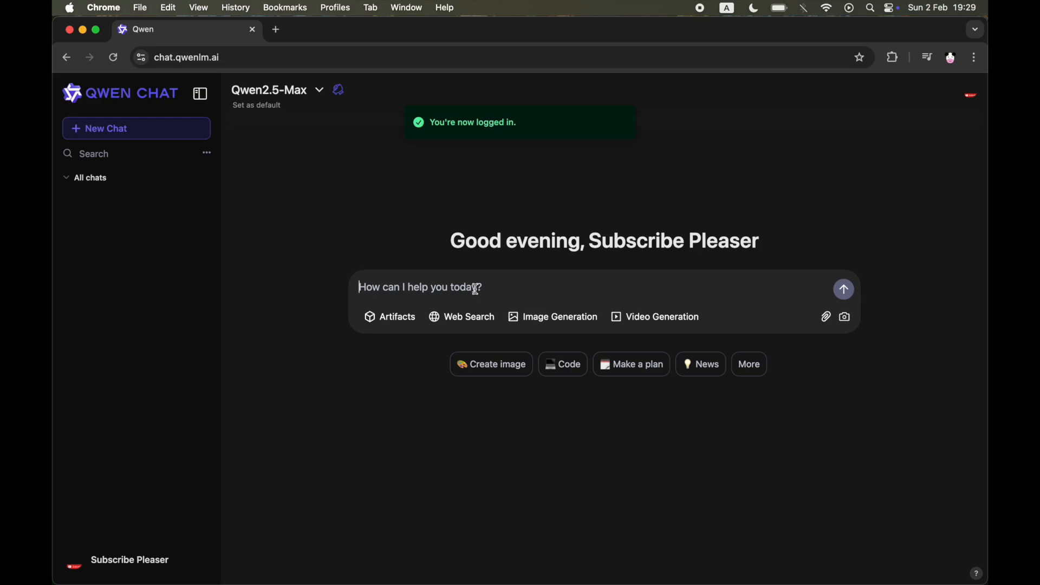
# Step: Send the question 'how to use qwen 2.5?' to Qwen2.5-Max in a new chat
pyautogui.write('how to use qwen 2.')
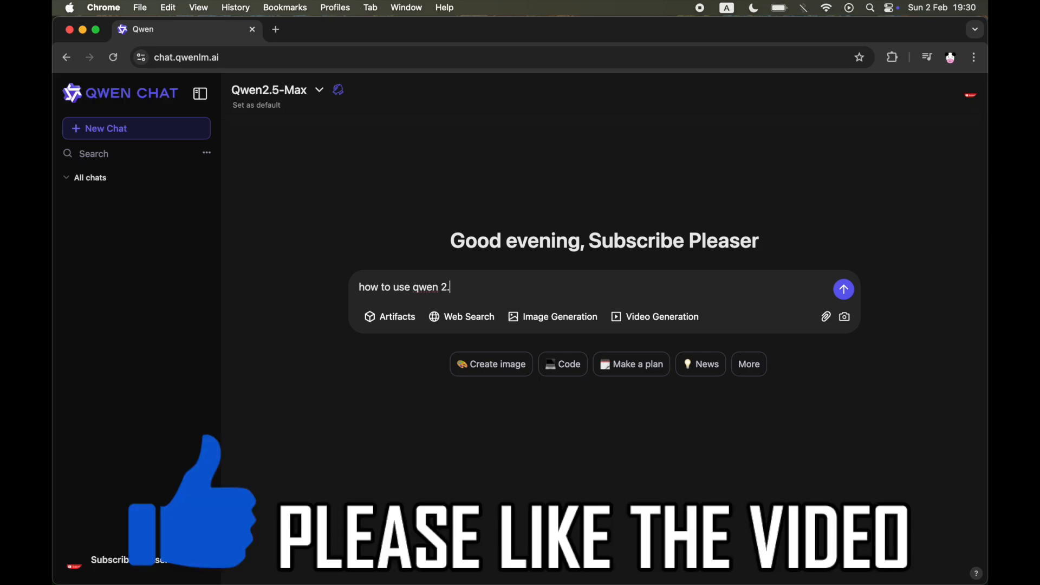
pyautogui.click(842, 289)
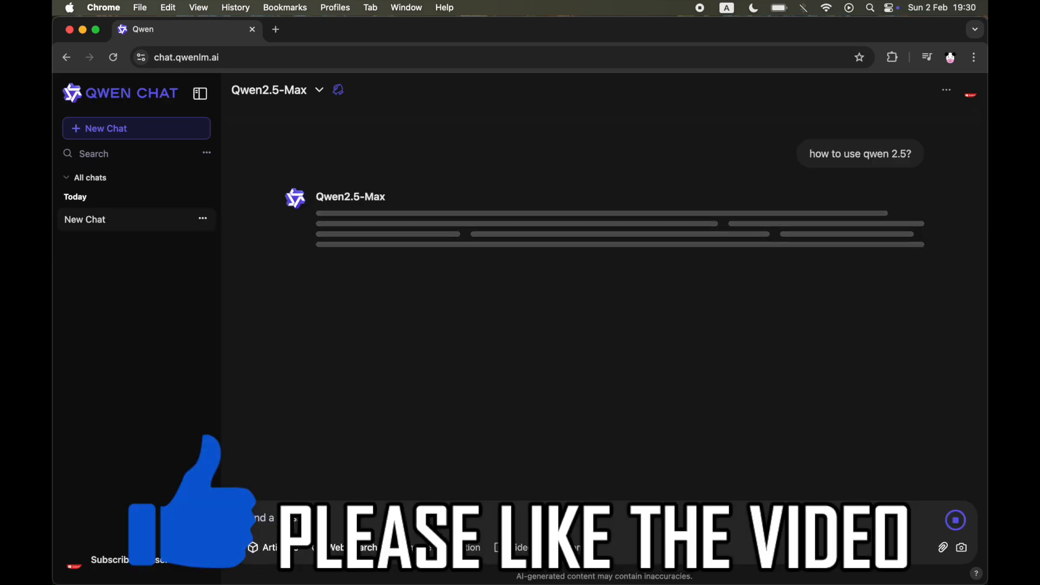